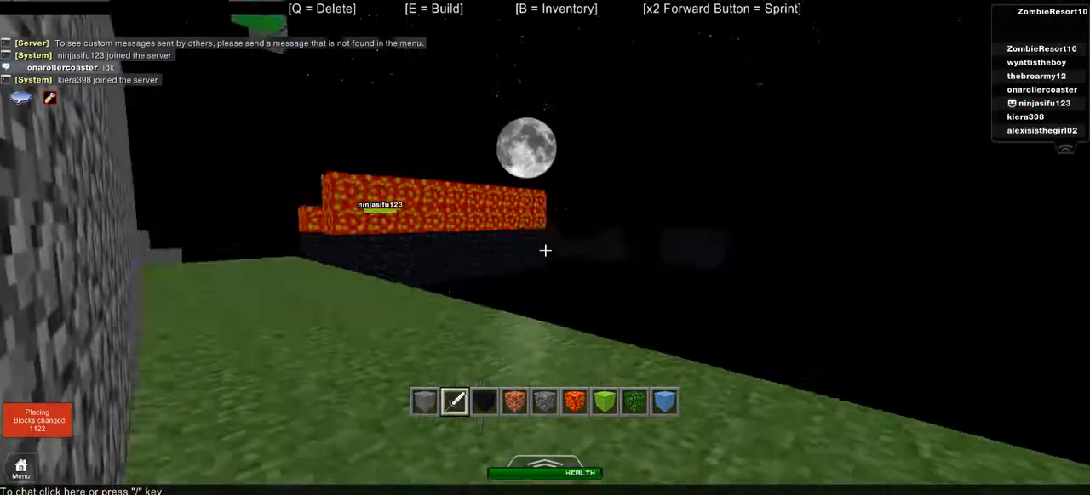
pyautogui.moveTo(545, 250)
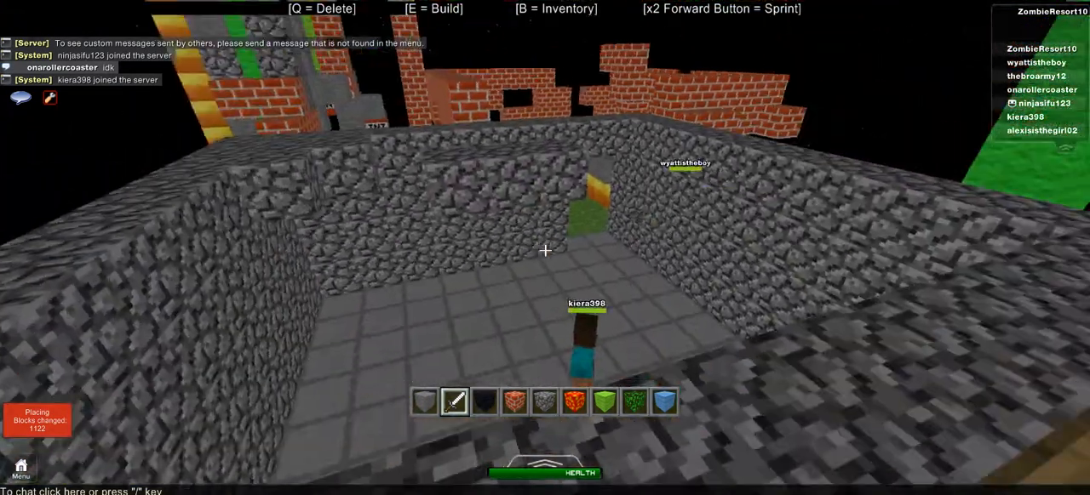
pyautogui.moveTo(545, 250)
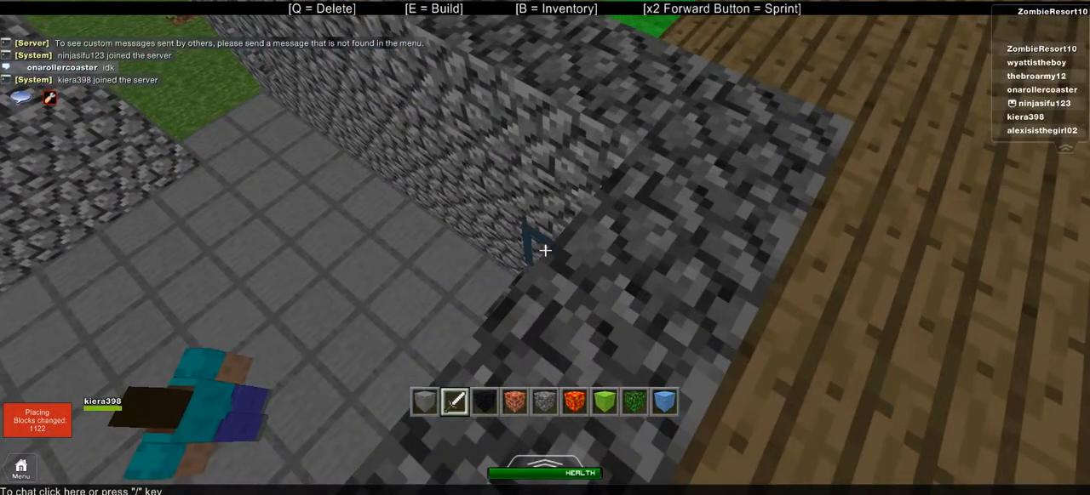